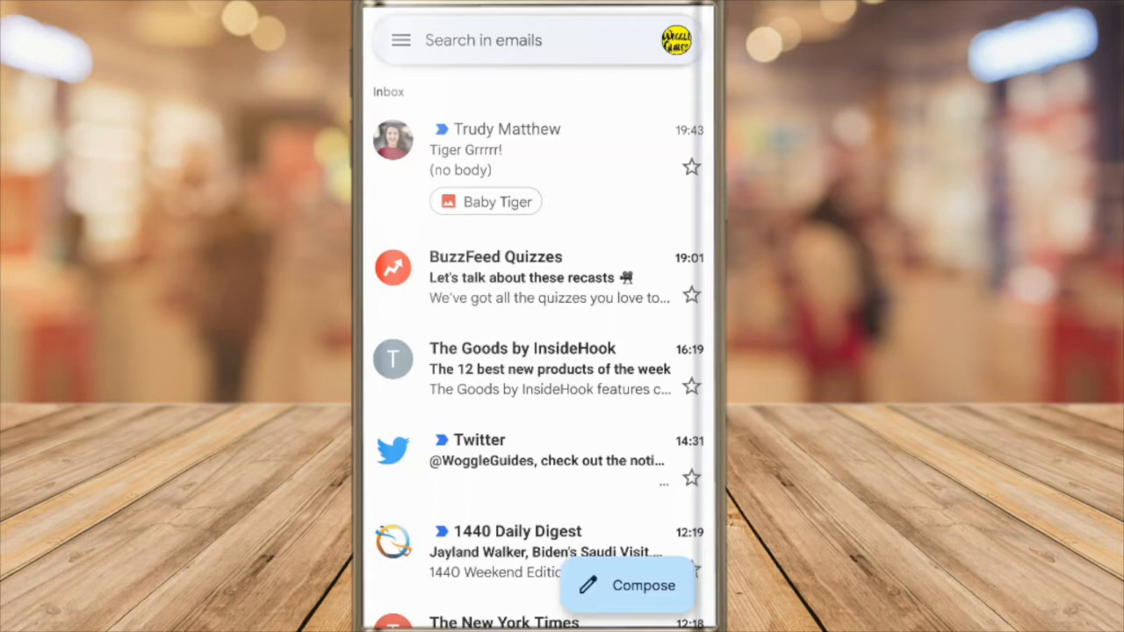
Start an email search from the 'Search in emails' bar.
{"action": "left_click", "coordinate": [527, 38]}
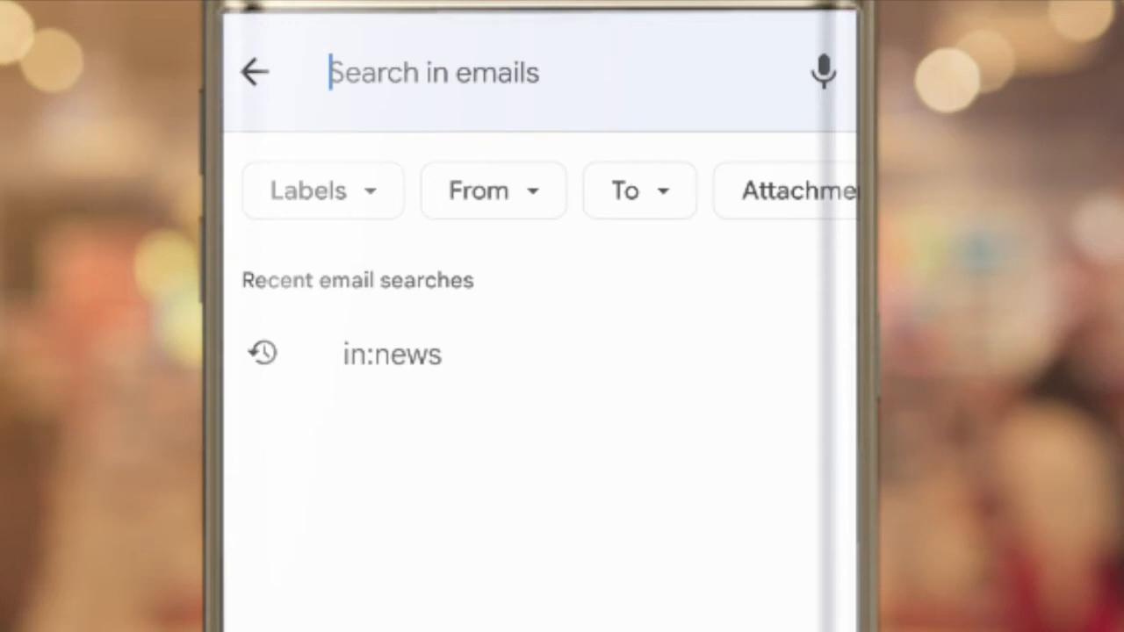
Scroll the filter chips to reveal the Date filter and select it.
{"action": "left_click", "coordinate": [492, 189]}
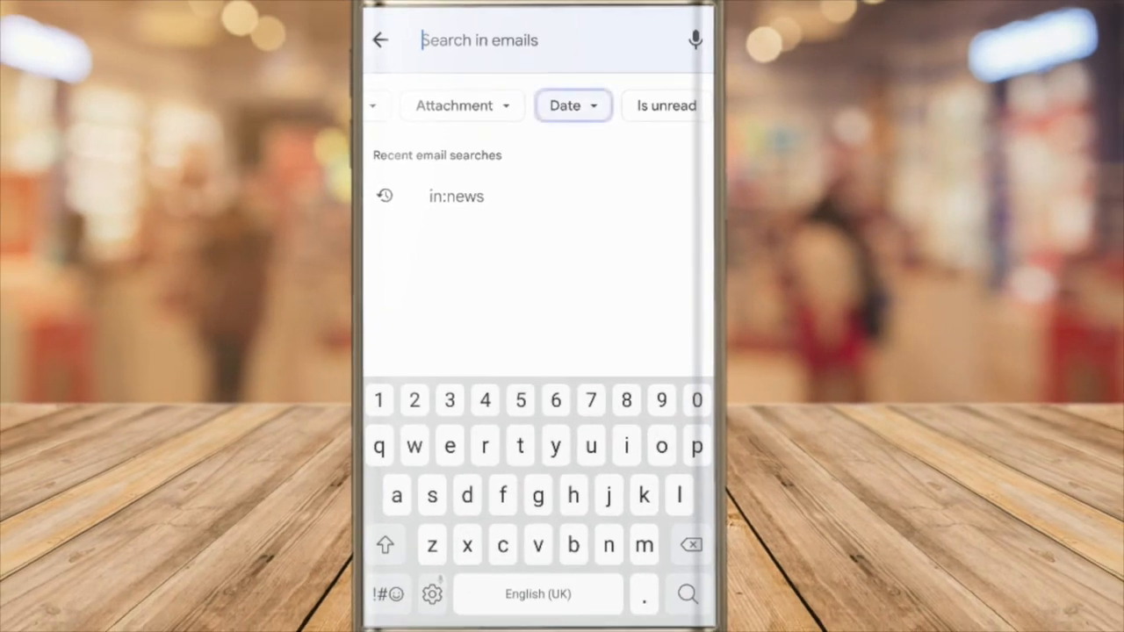
{"action": "left_click", "coordinate": [573, 105]}
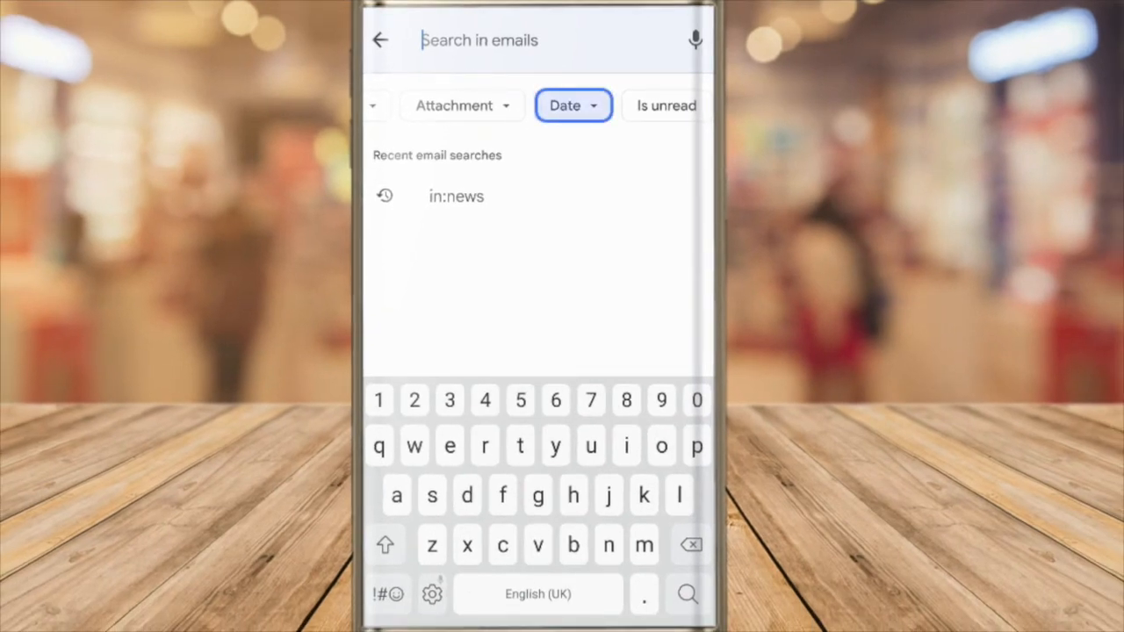
Choose Custom range to bring up the July 2022 date picker.
{"action": "left_click", "coordinate": [572, 105]}
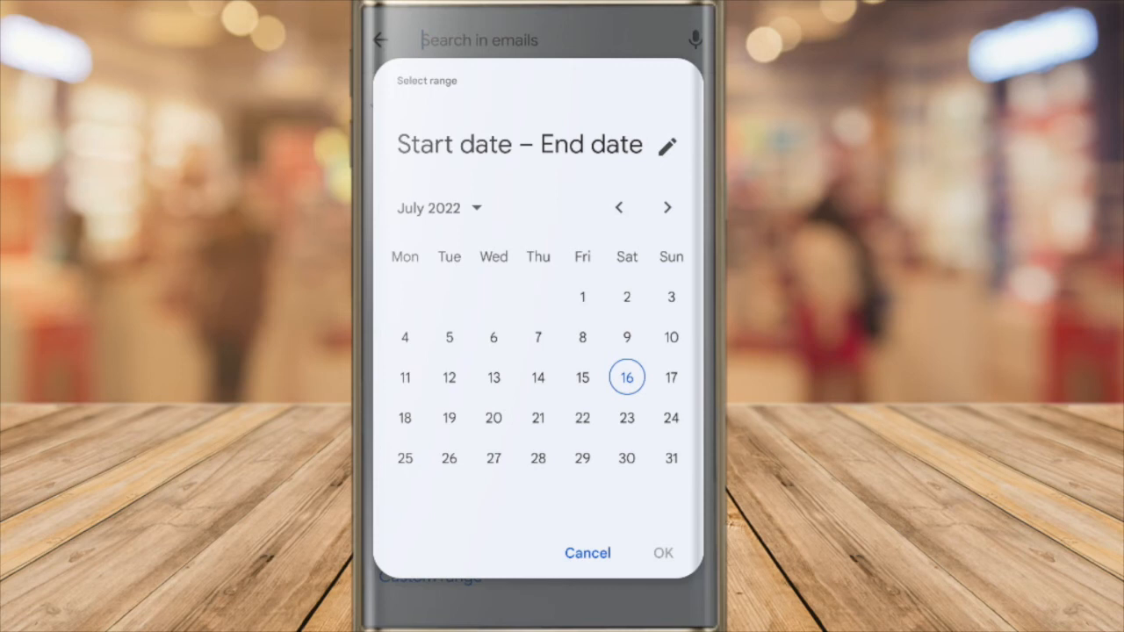
Mark 11 July as start and 16 July 2022 as end of the range.
{"action": "left_click", "coordinate": [404, 376]}
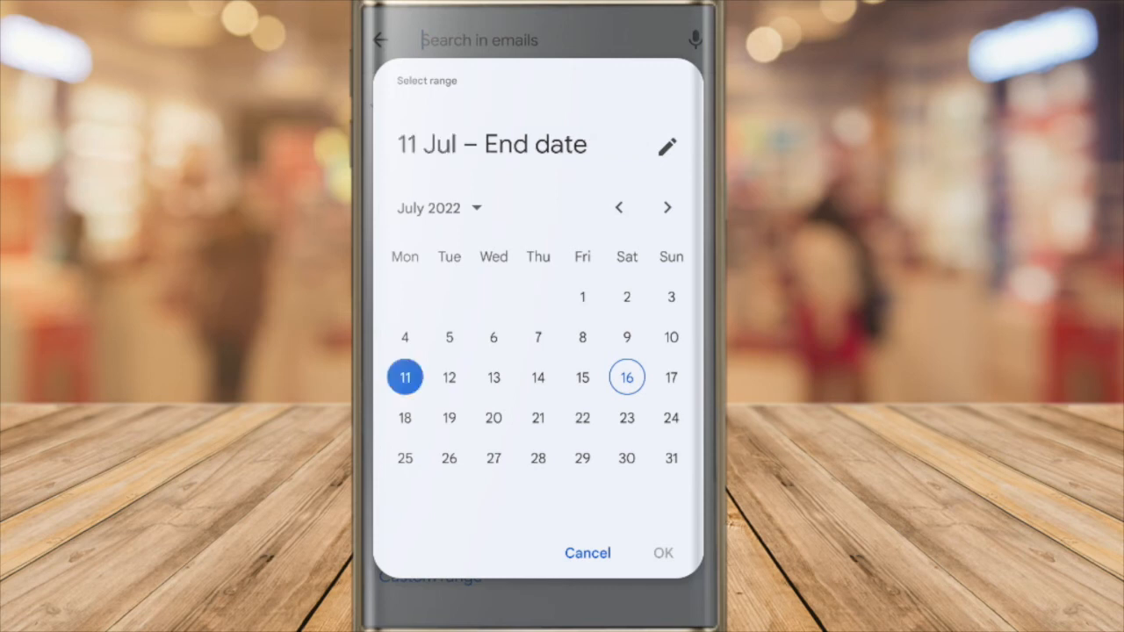
{"action": "left_click", "coordinate": [625, 376]}
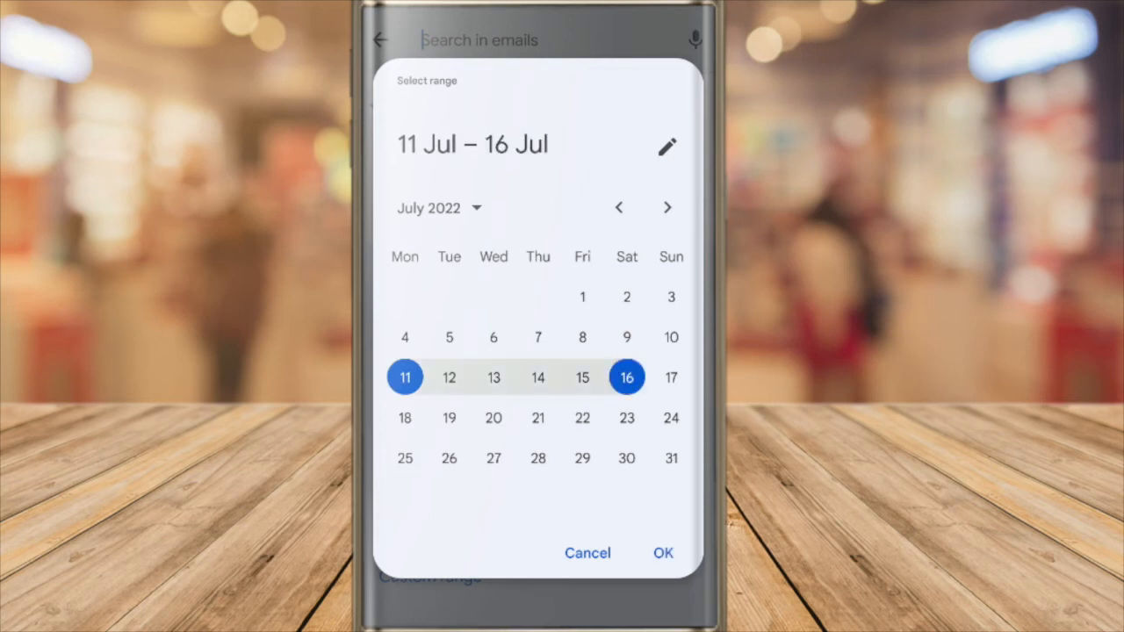